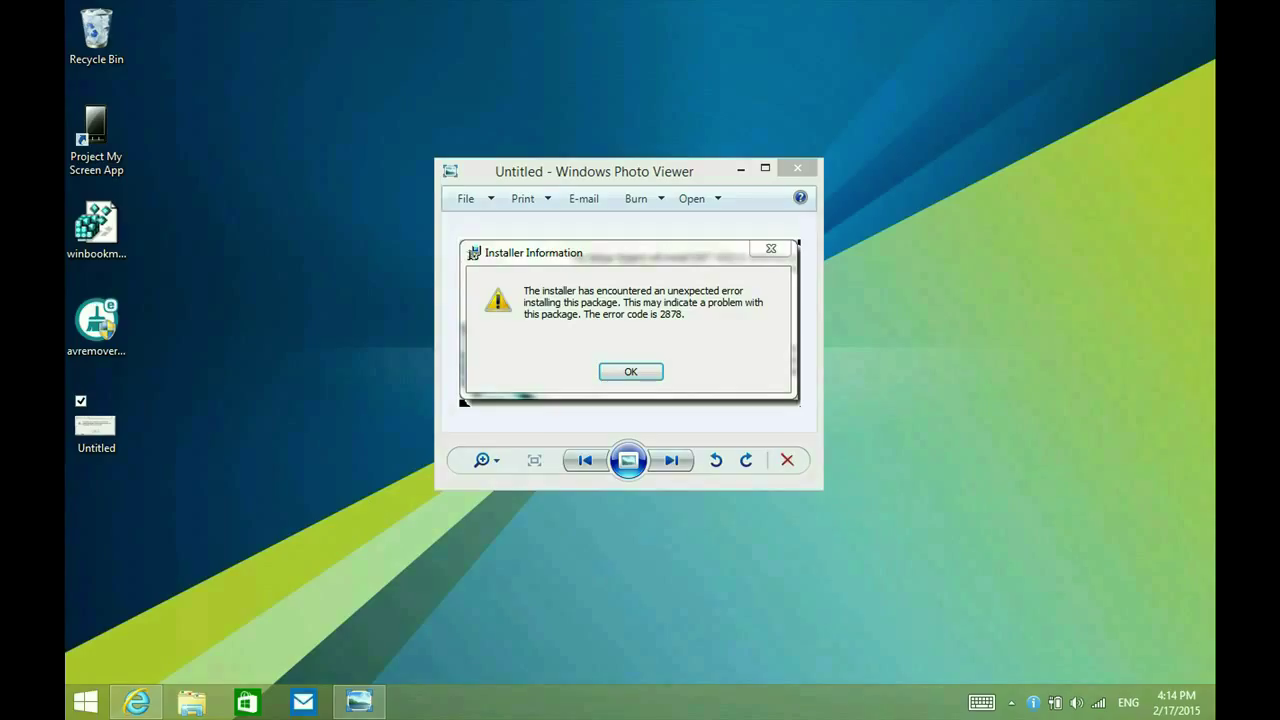
Step: Close the error 2878 screenshot in Windows Photo Viewer
click(630, 371)
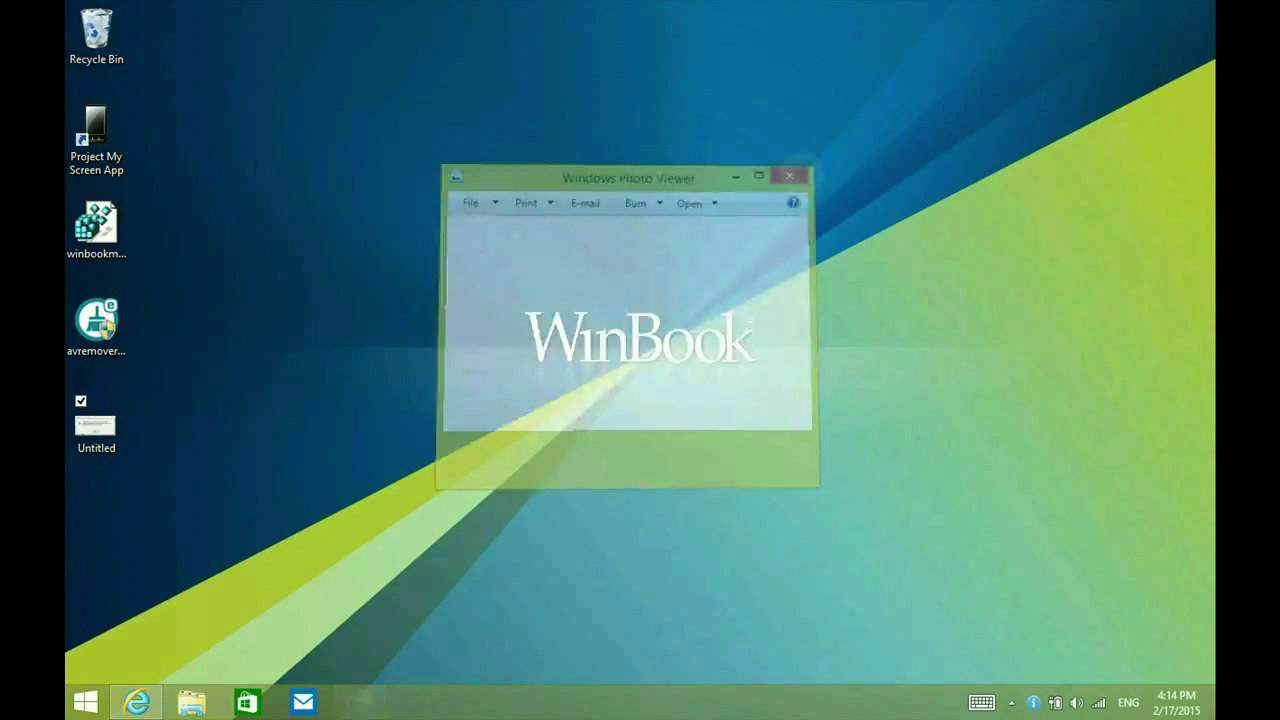
click(789, 176)
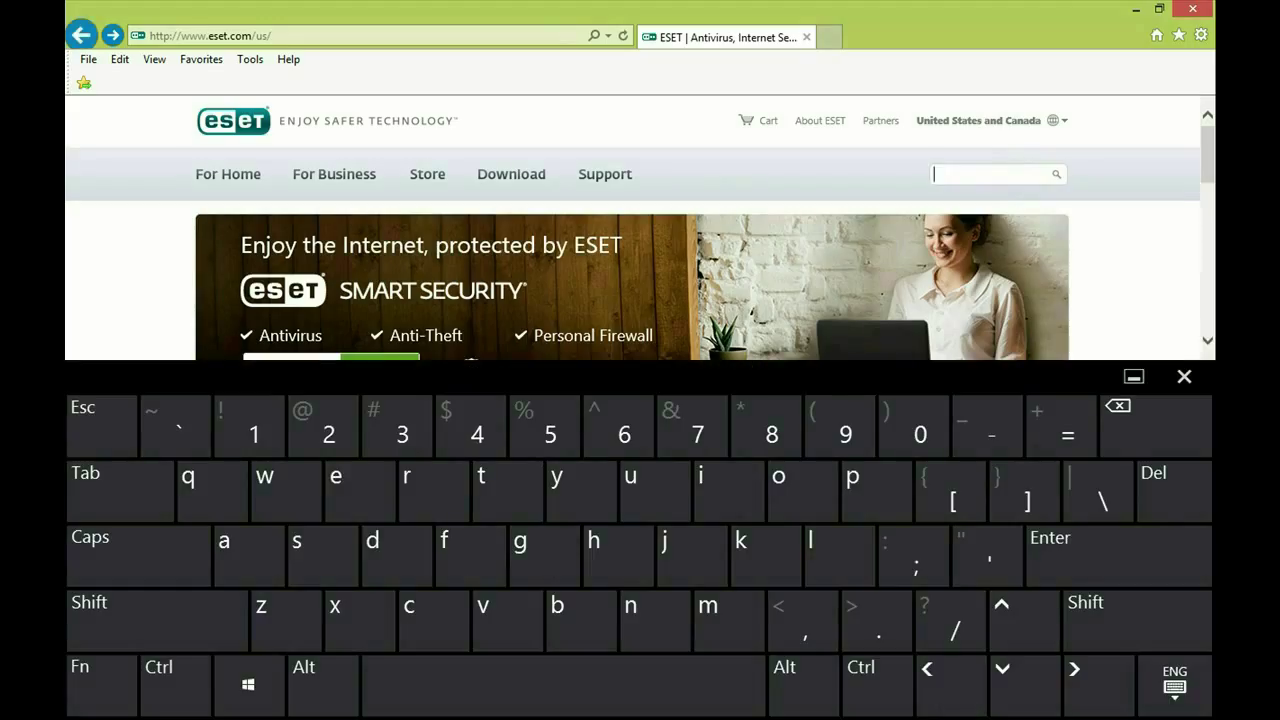
Step: Search 'eset uninst', open the manual uninstall article, and download ESET Uninstaller
text(eset uninstaller)
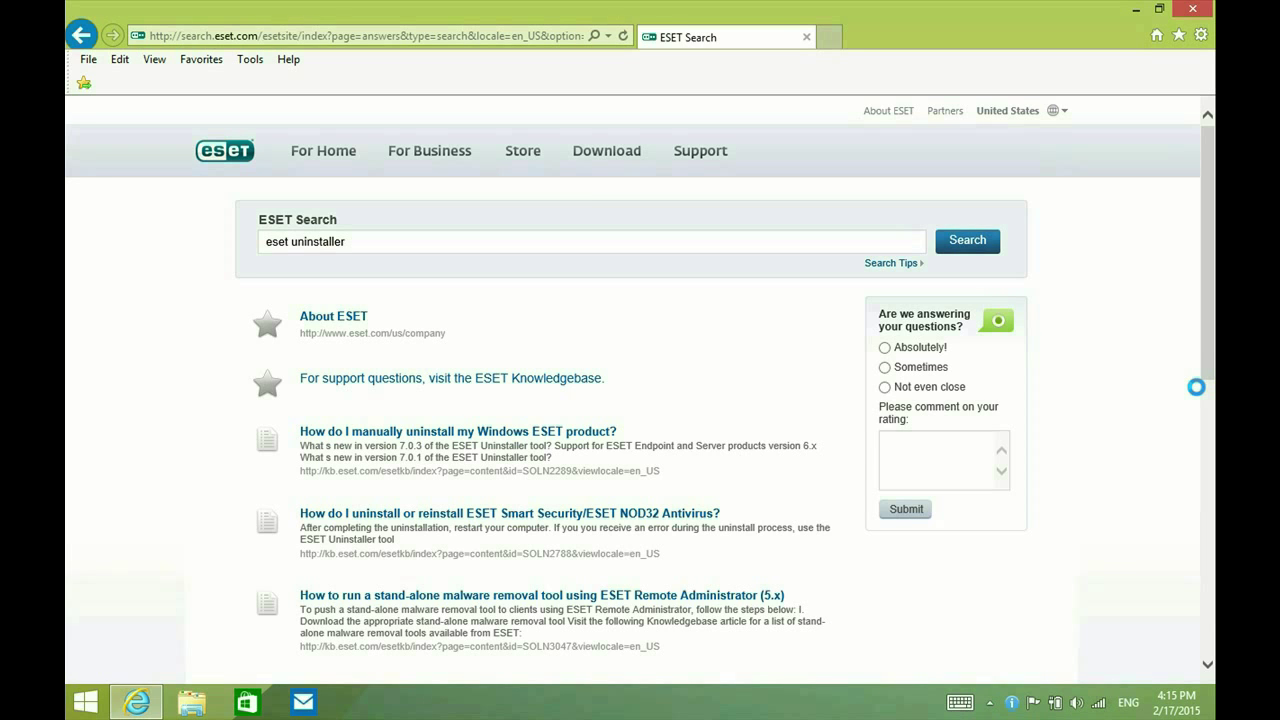
click(458, 431)
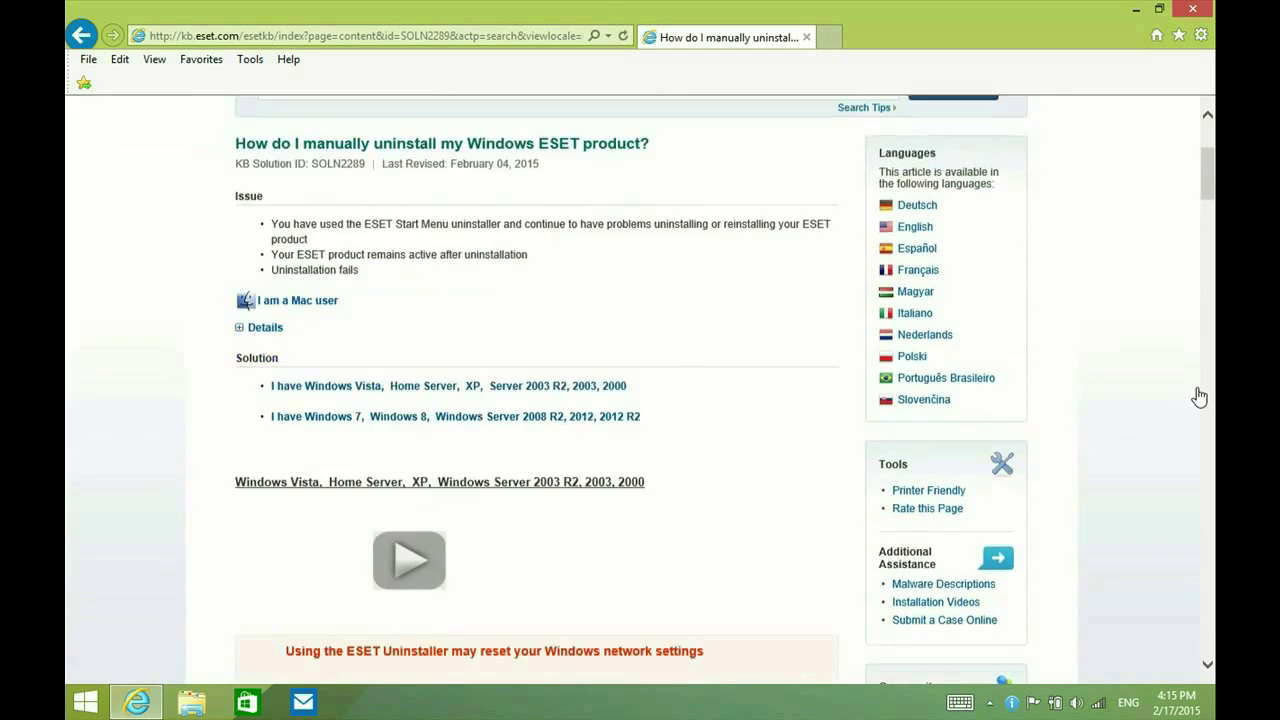
scroll(down, 3)
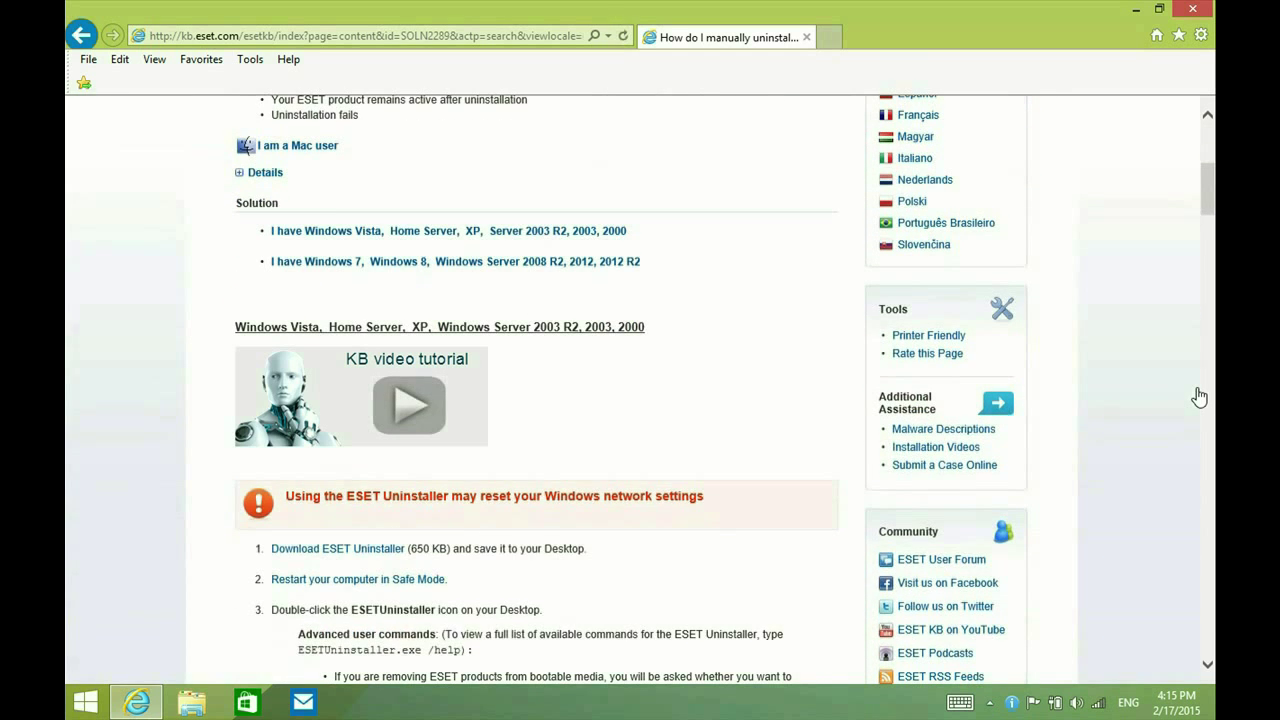
scroll(down, 3)
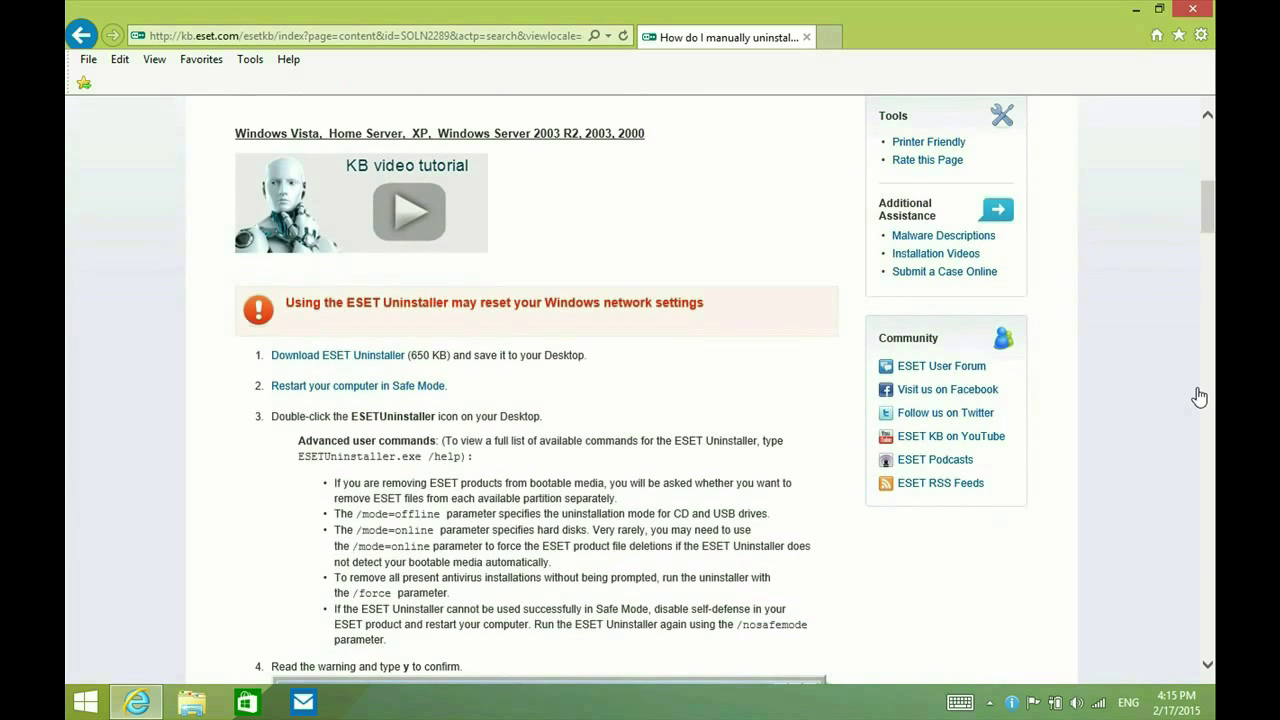
click(337, 355)
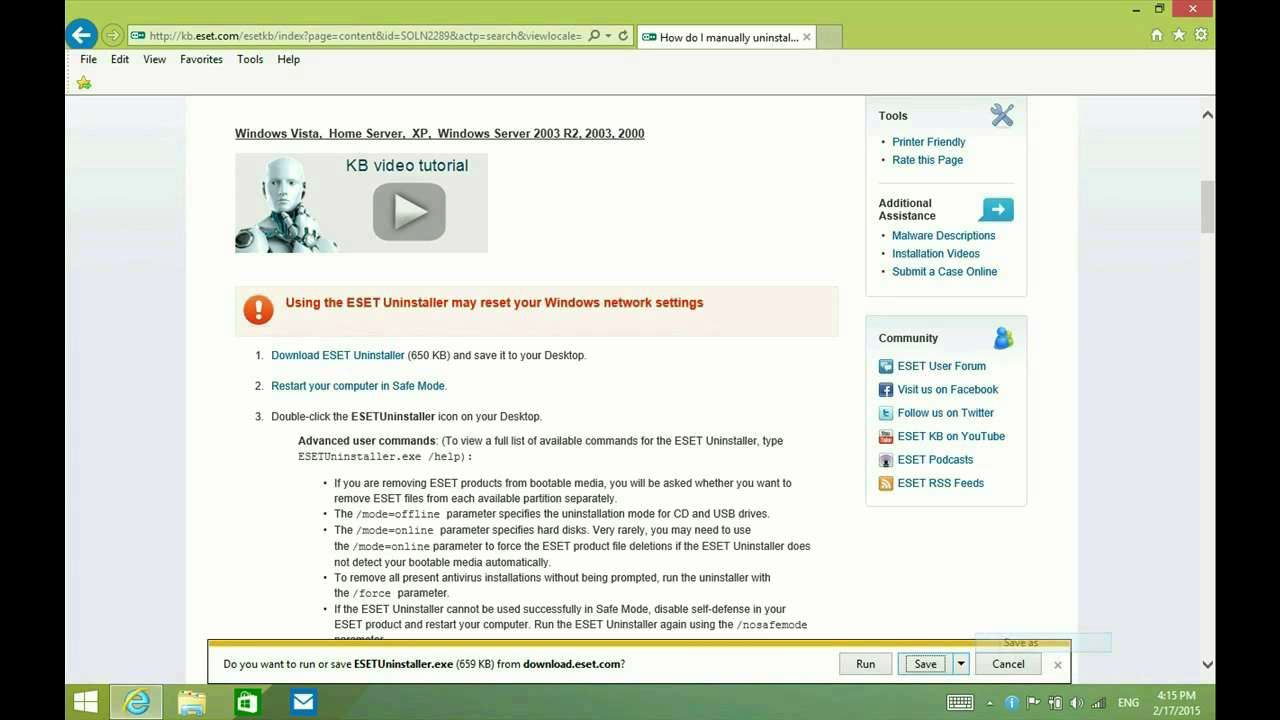
Step: Save ESETUninstaller.exe to the Desktop via Save as
click(919, 663)
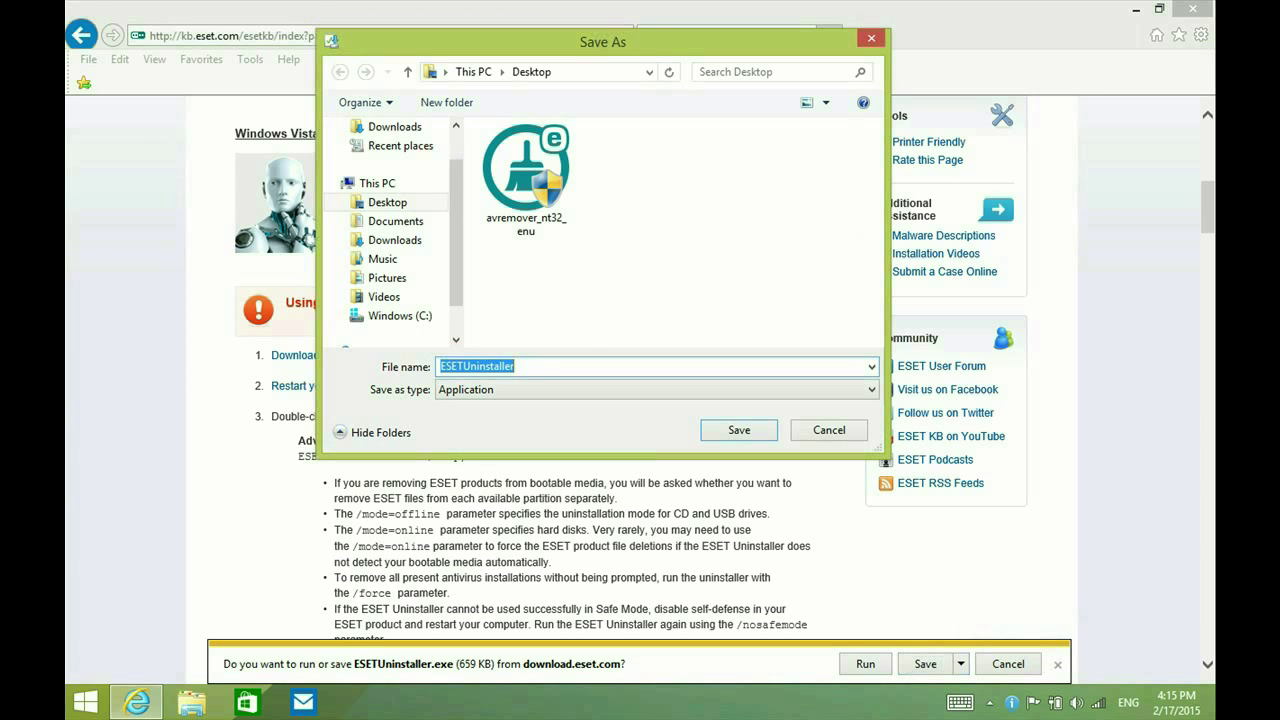
click(738, 429)
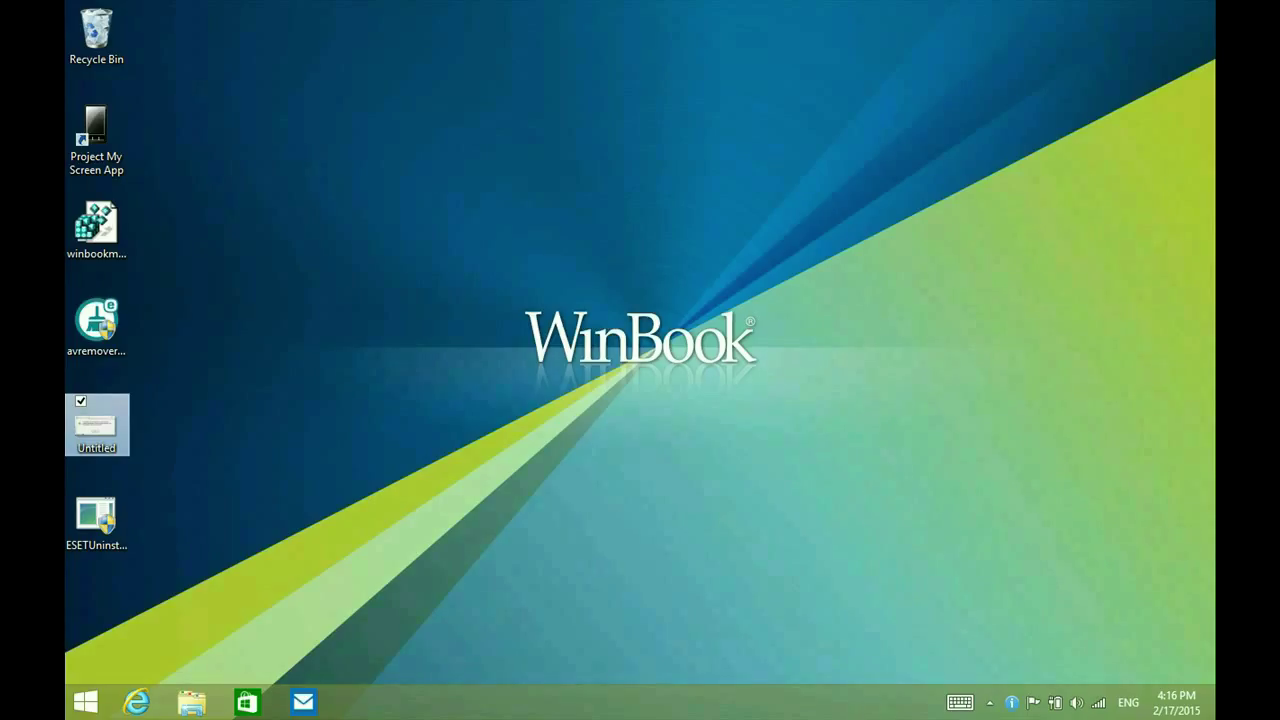
Step: Enable Safe boot with Network in msconfig's Boot tab and restart into Safe Mode
right_click(85, 700)
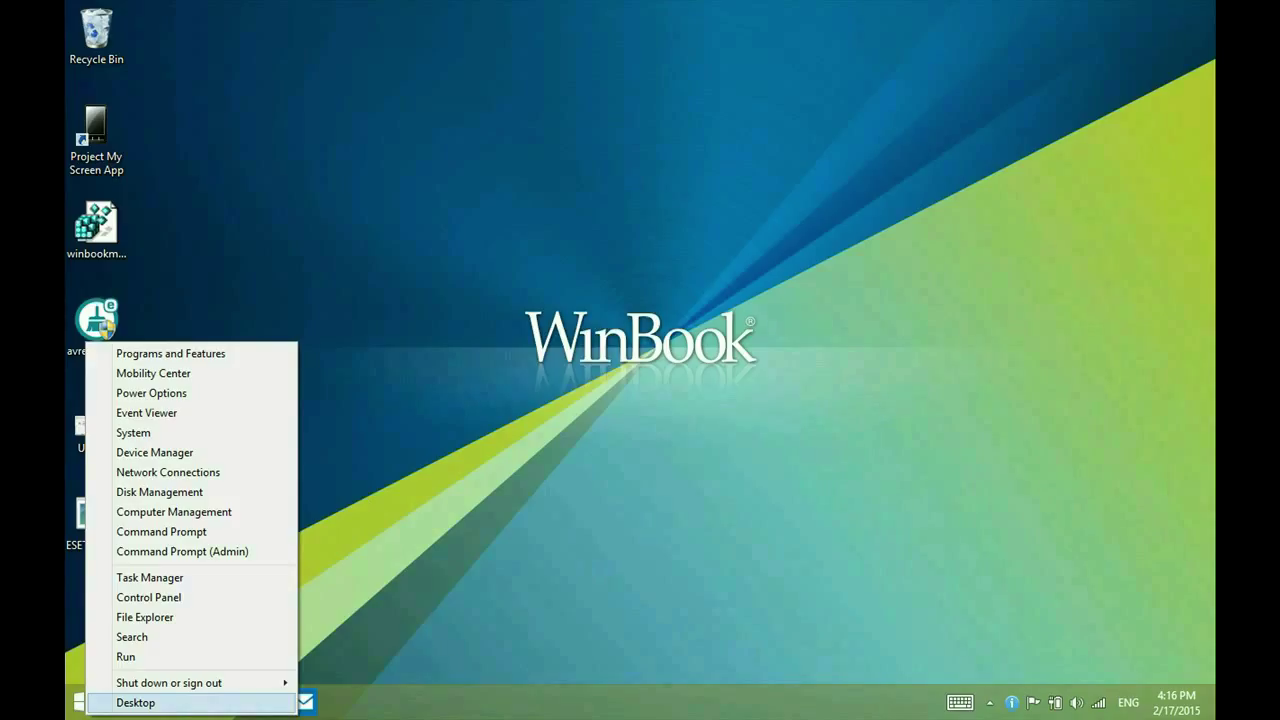
click(125, 656)
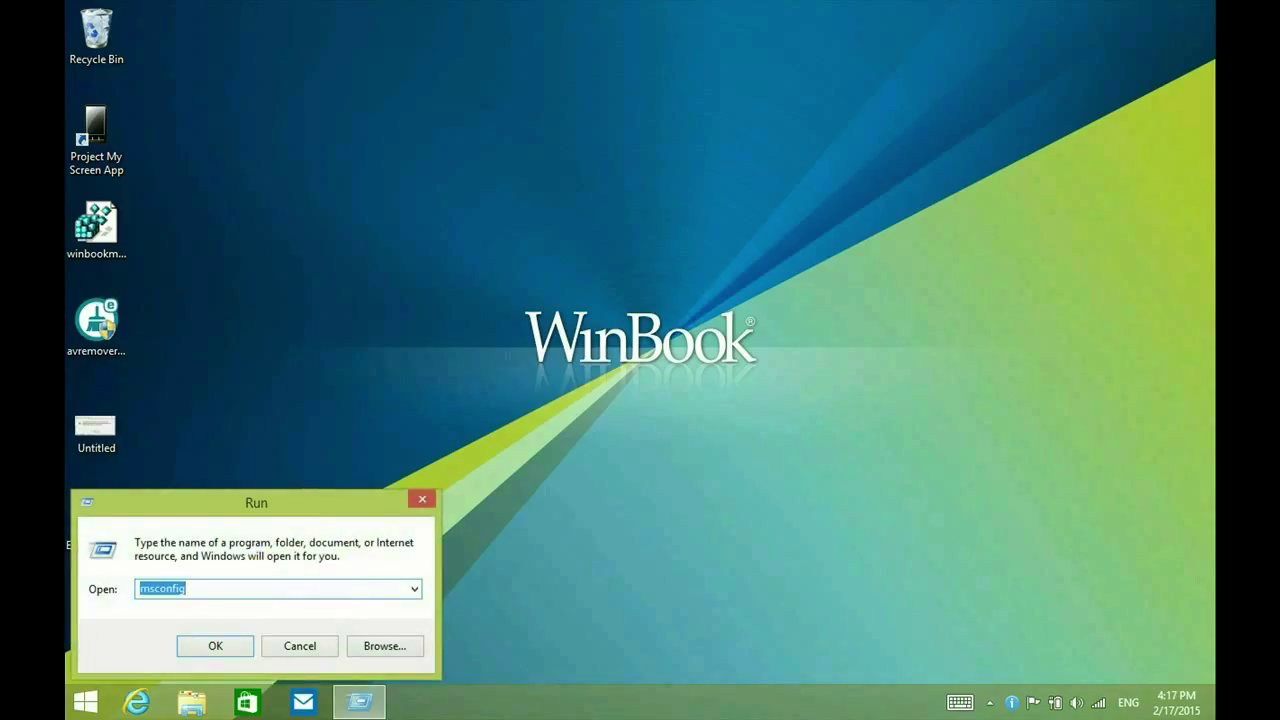
click(215, 645)
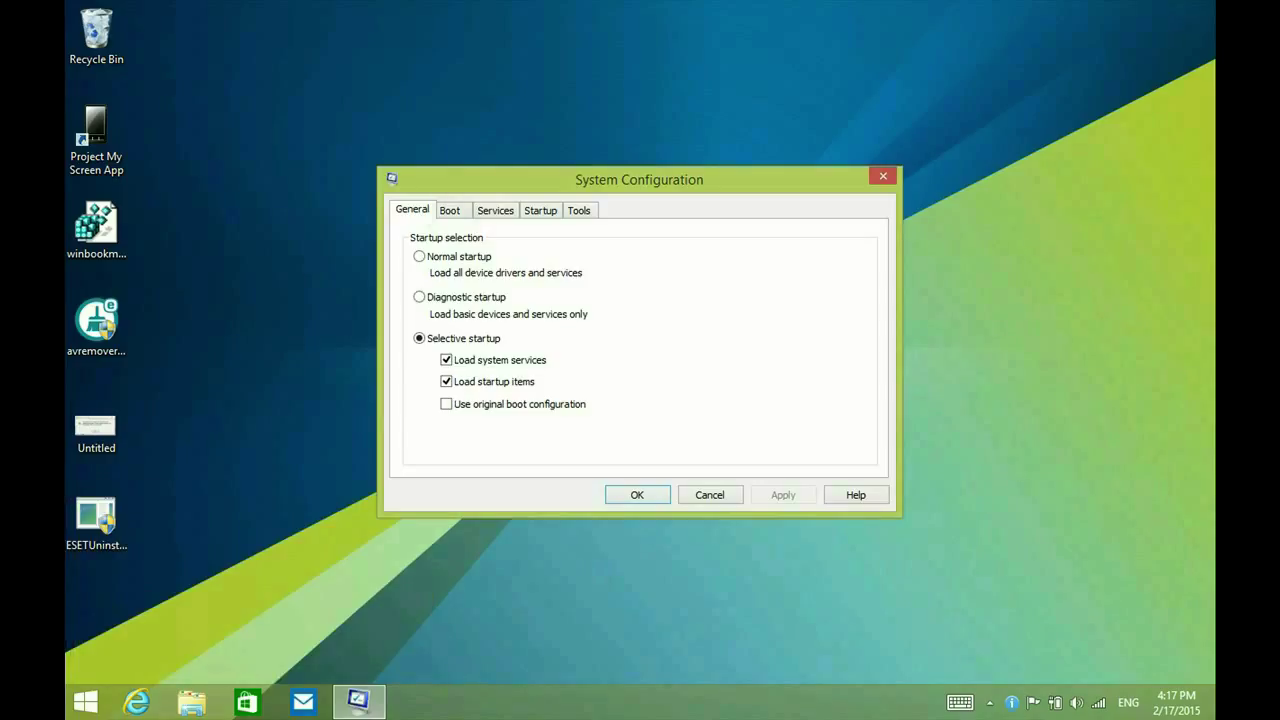
click(450, 210)
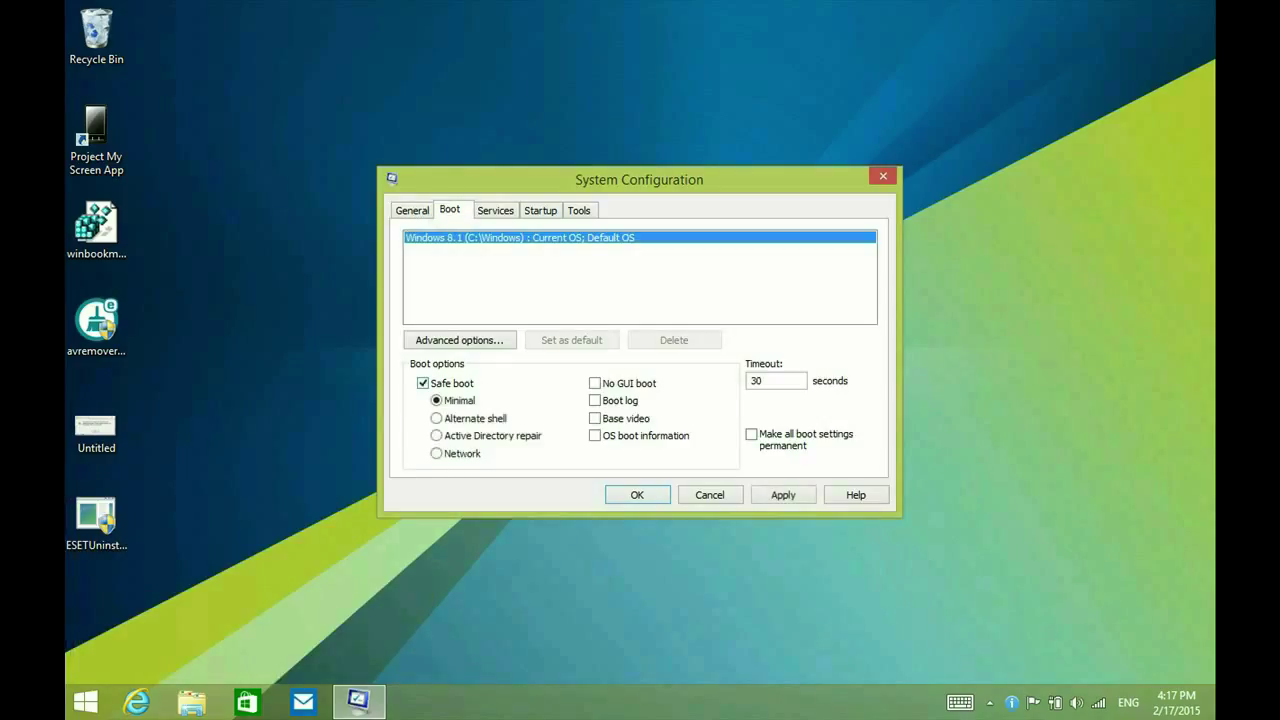
click(436, 453)
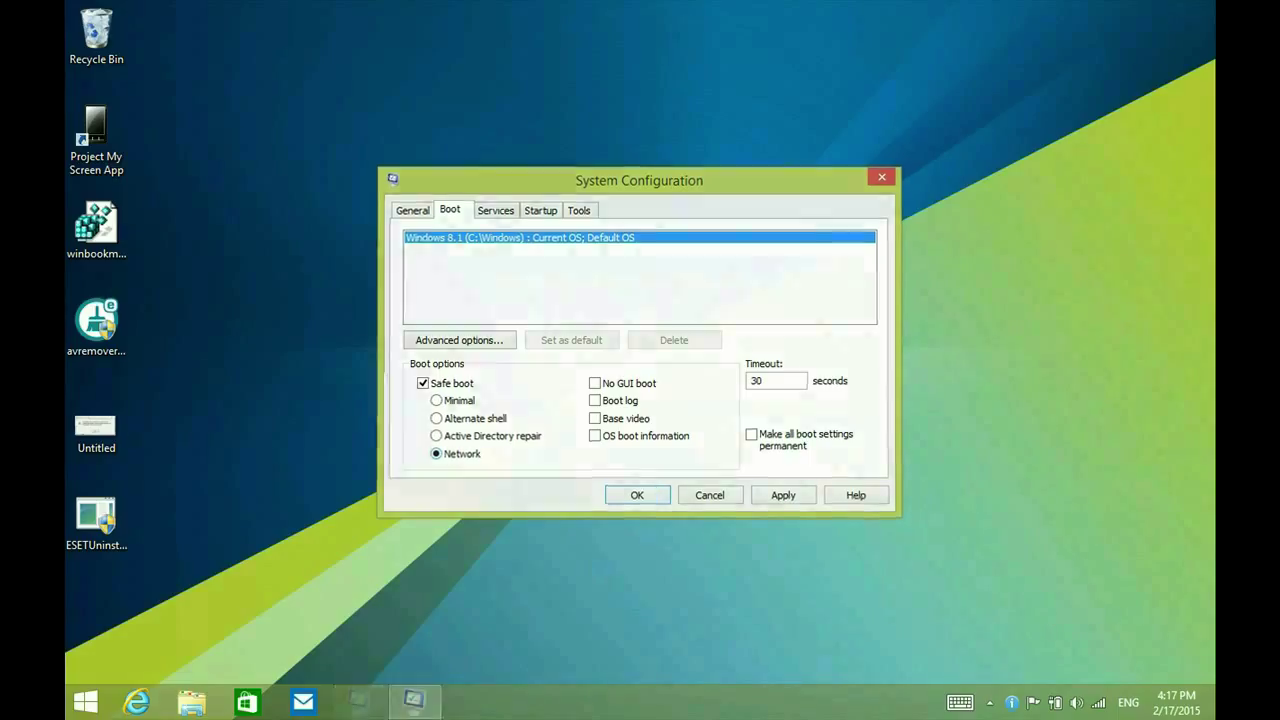
click(637, 495)
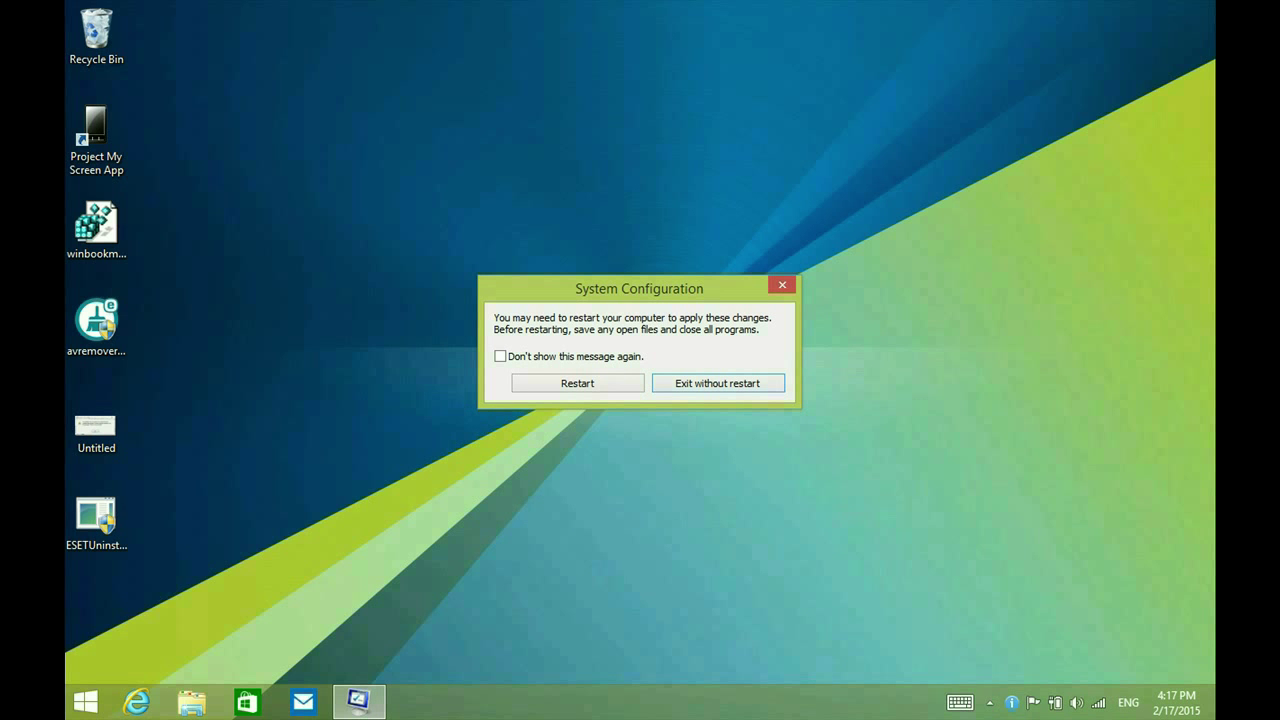
click(718, 383)
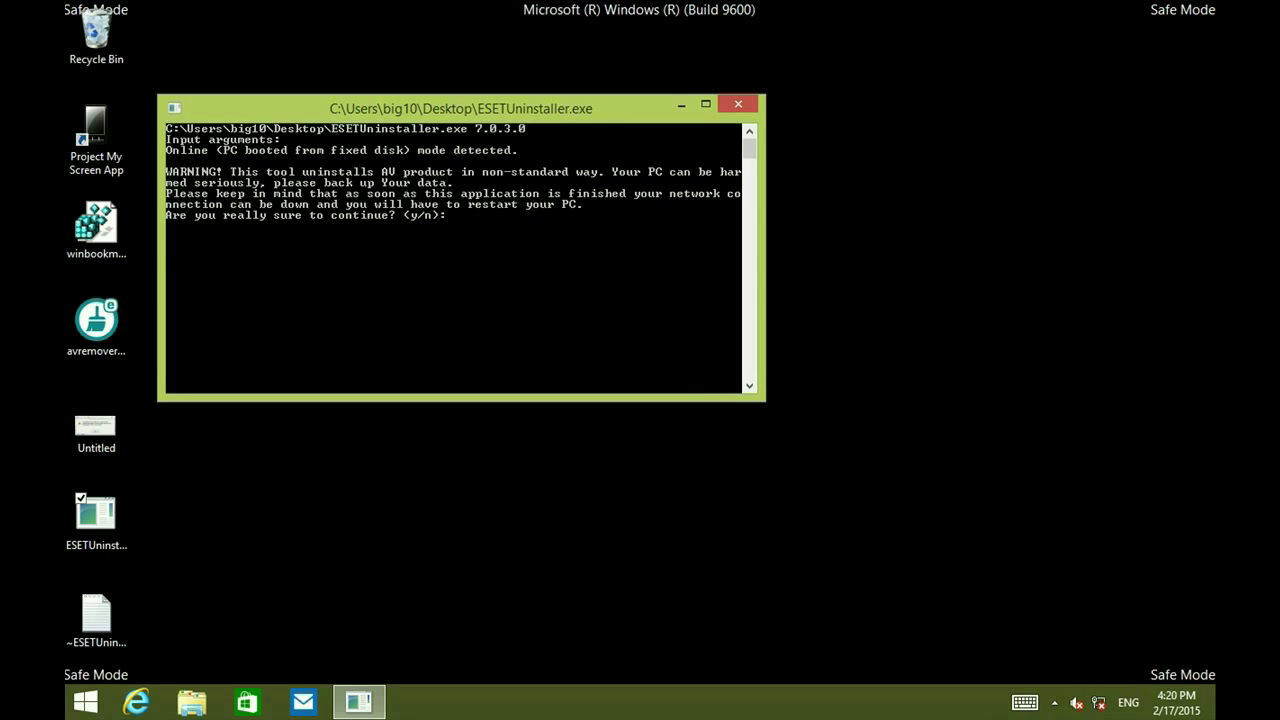
Step: Answer y, choose 1 for ESS/EAV/EMSX, and confirm removal with y
text(y)
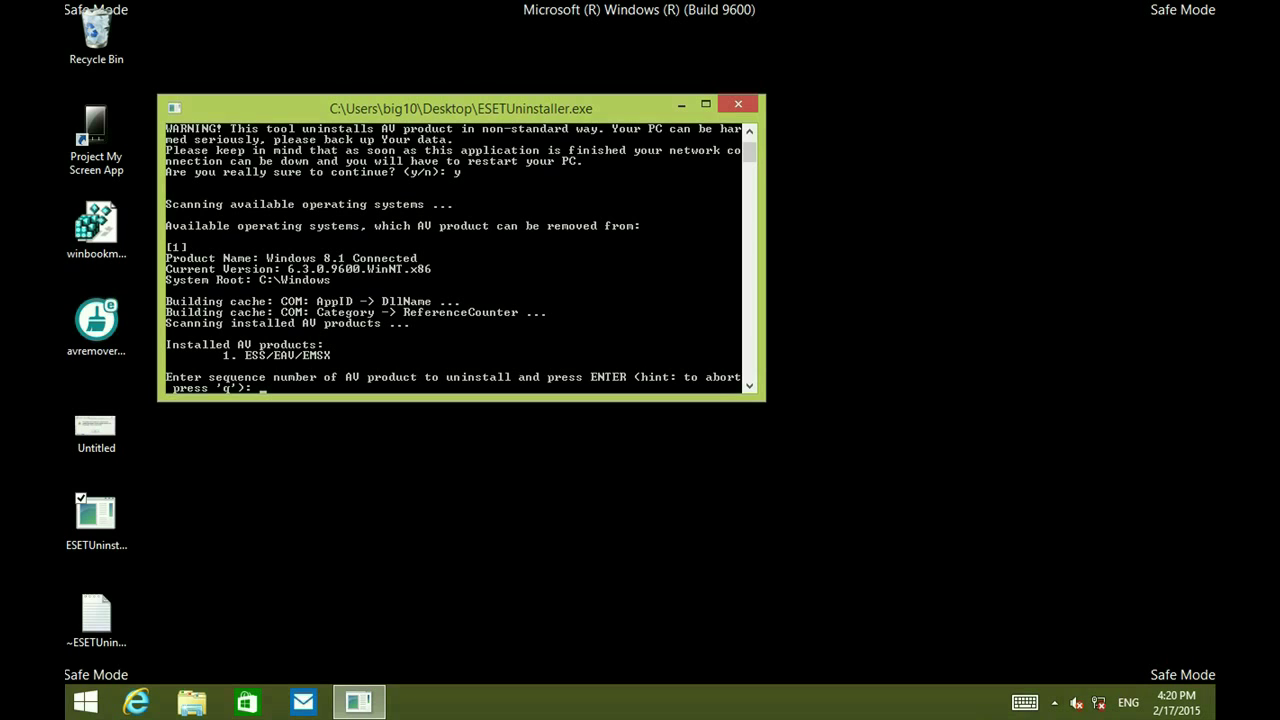
text(1)
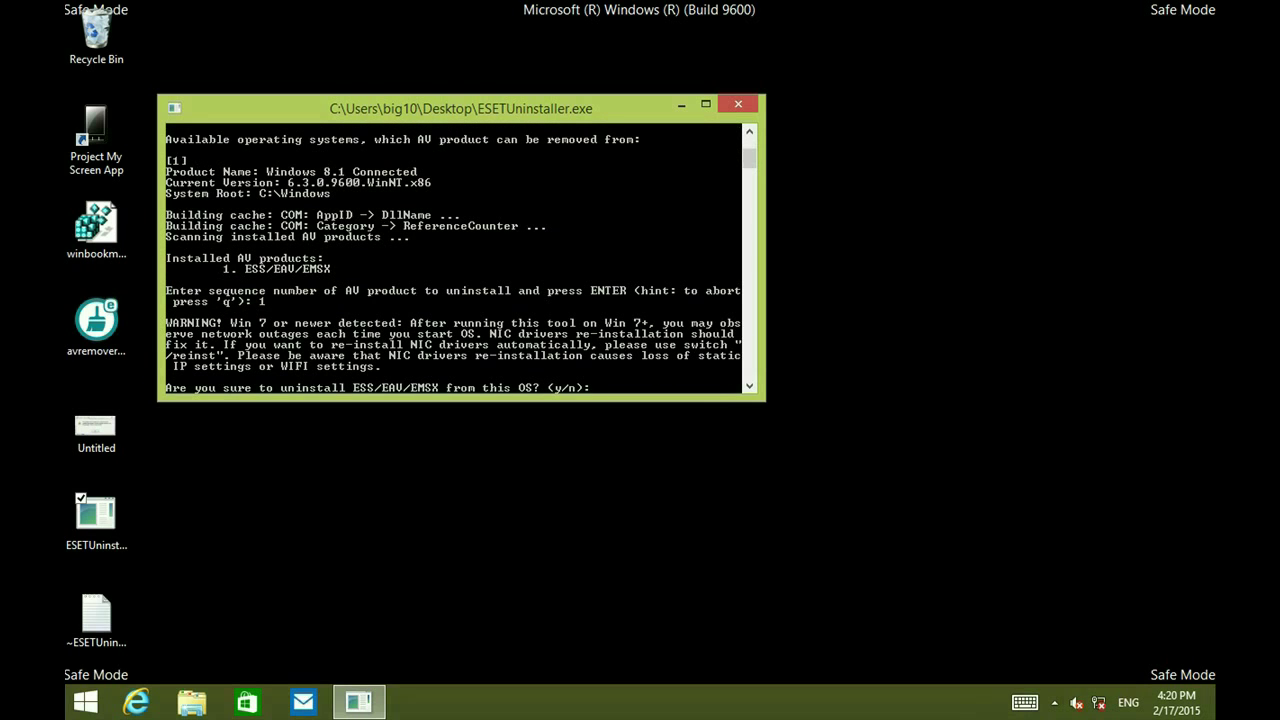
text(y)
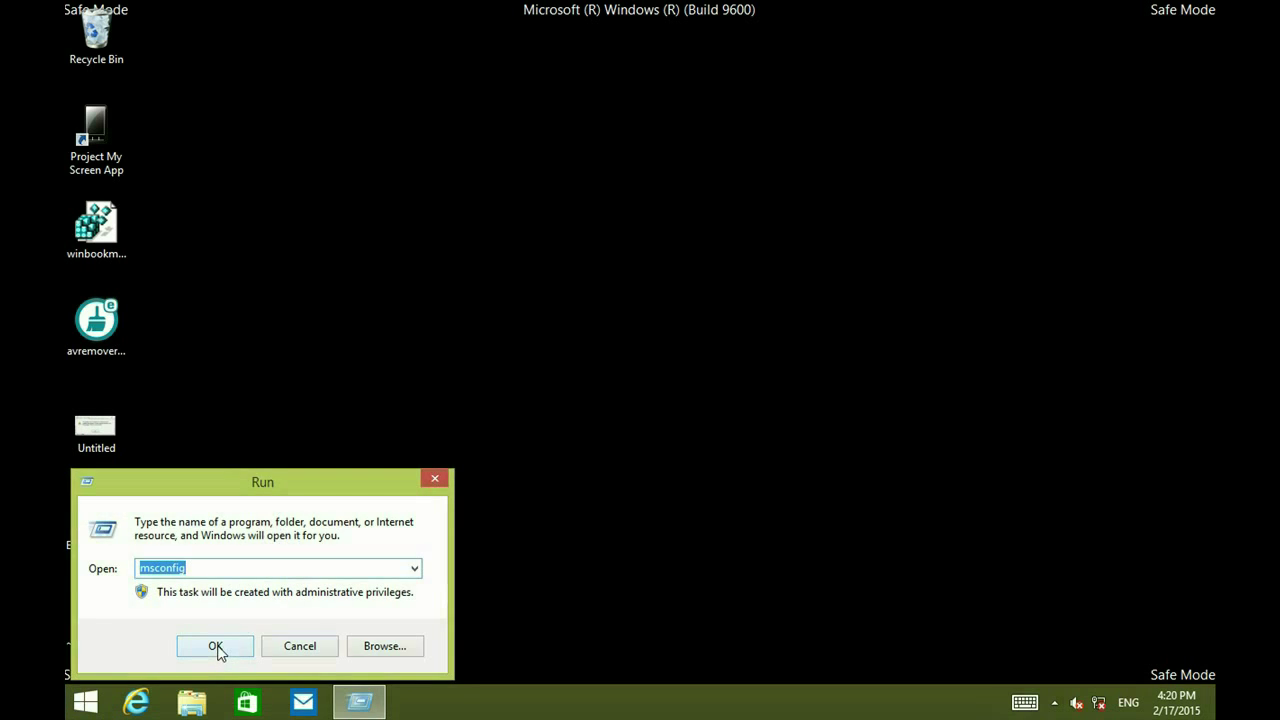
Step: Uncheck Safe boot in msconfig's Boot tab and apply, bringing up the restart prompt
click(215, 646)
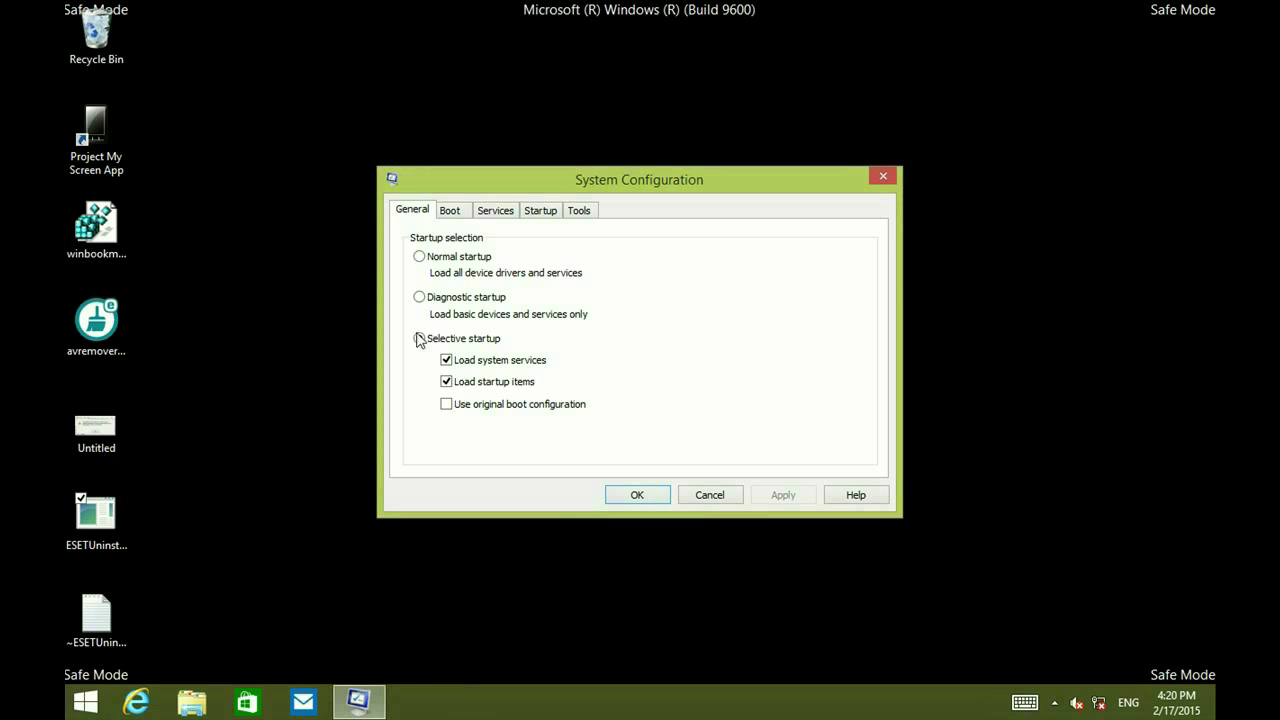
click(449, 210)
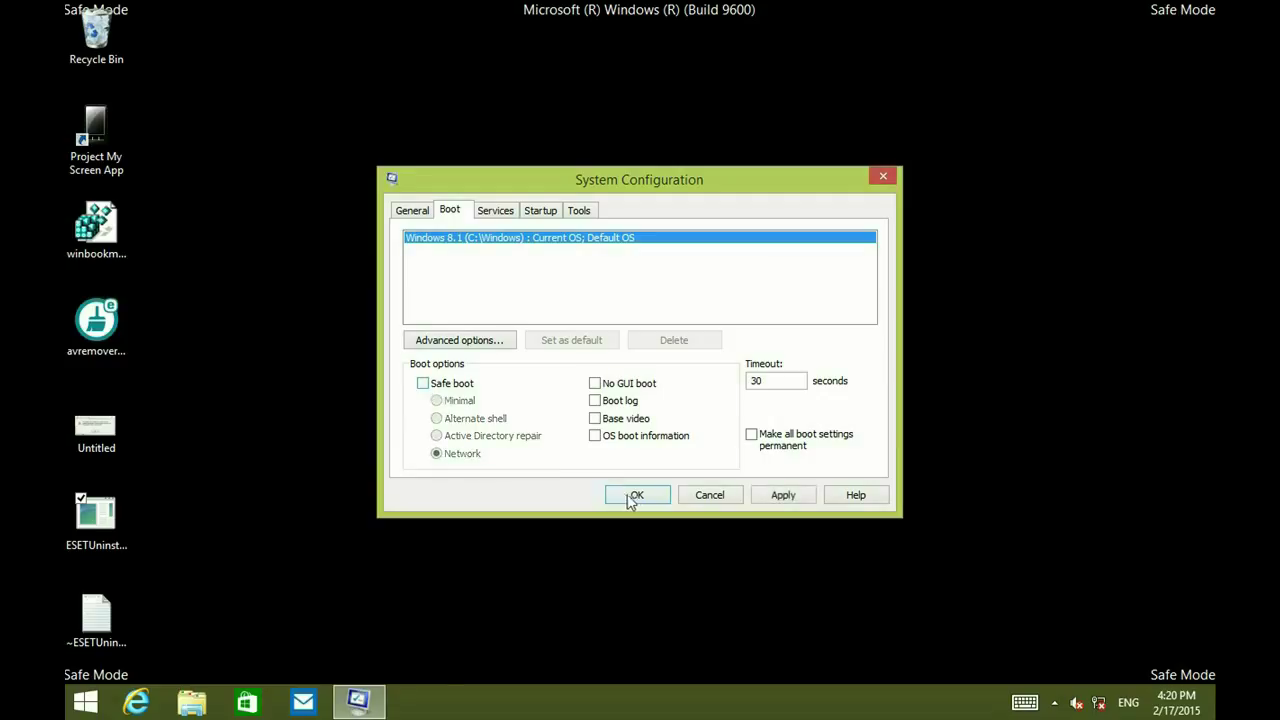
click(636, 495)
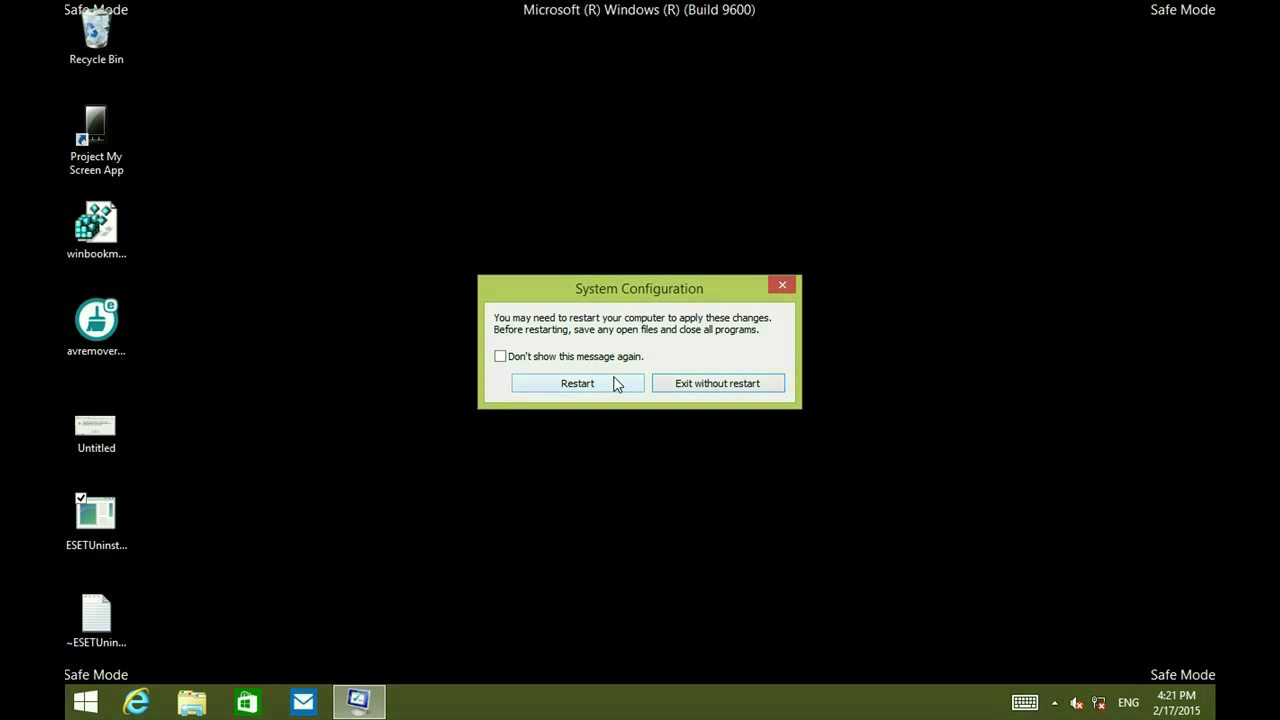
mouse_move(883, 460)
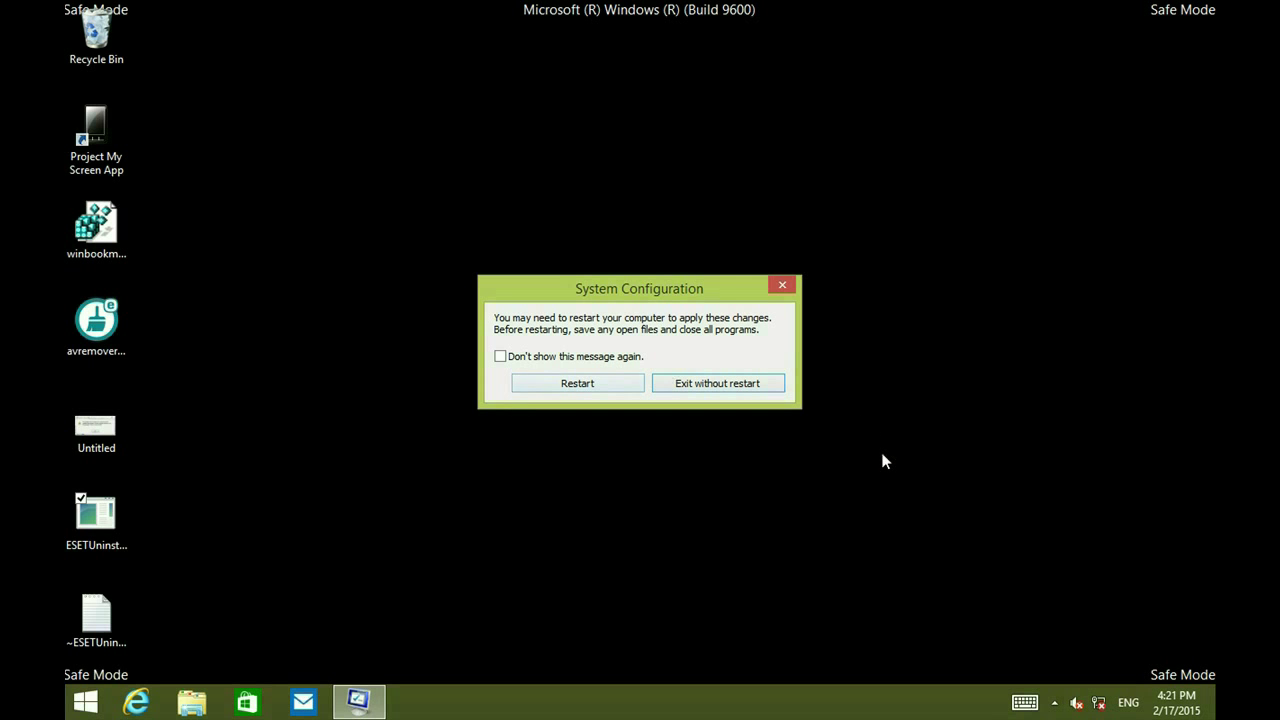